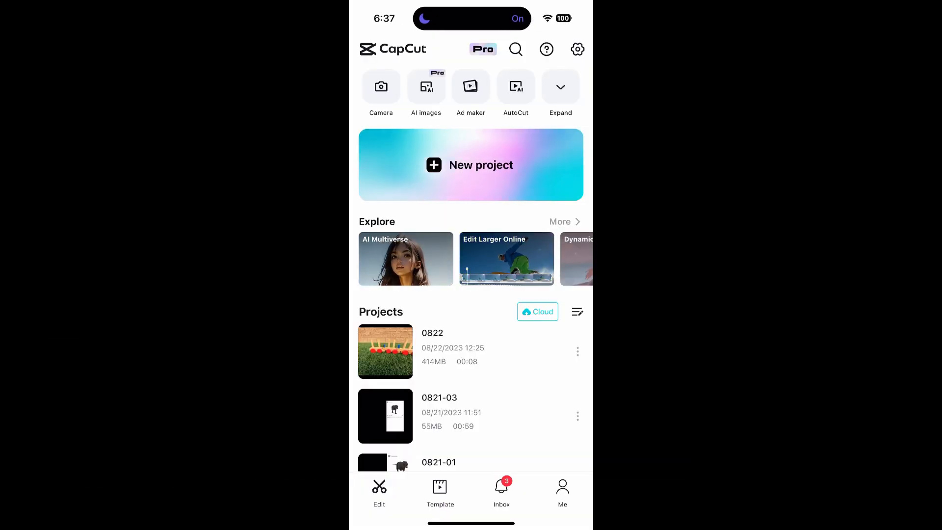
Step: Create a new project from the 00:17 beach clip of the woman on the pier
{"action": "left_click", "coordinate": [471, 165]}
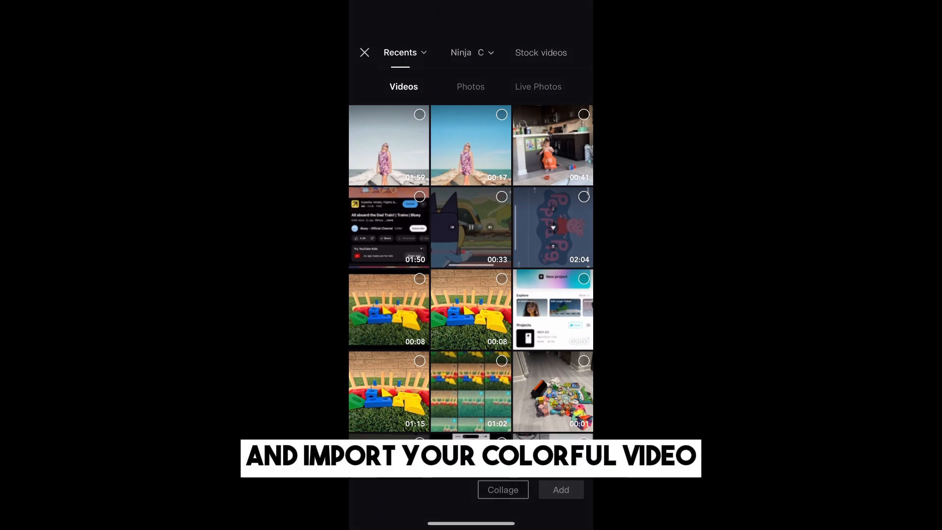
{"action": "left_click", "coordinate": [470, 144]}
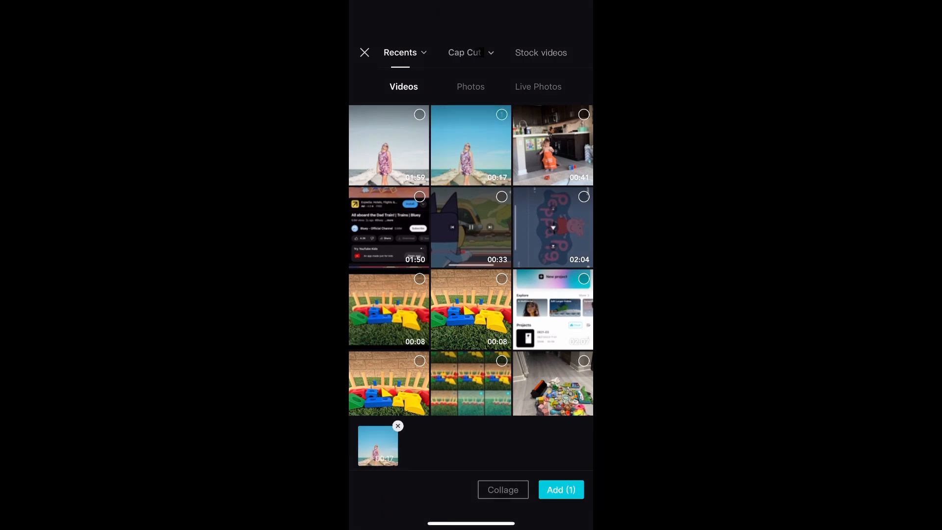
{"action": "left_click", "coordinate": [560, 490]}
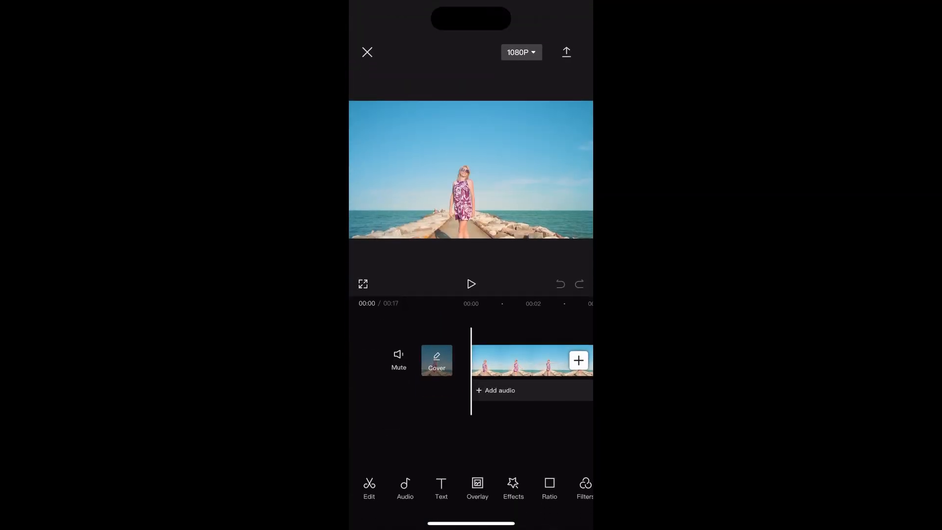
Step: Add the same beach video again, extending the timeline to 34 seconds
{"action": "left_click", "coordinate": [577, 360]}
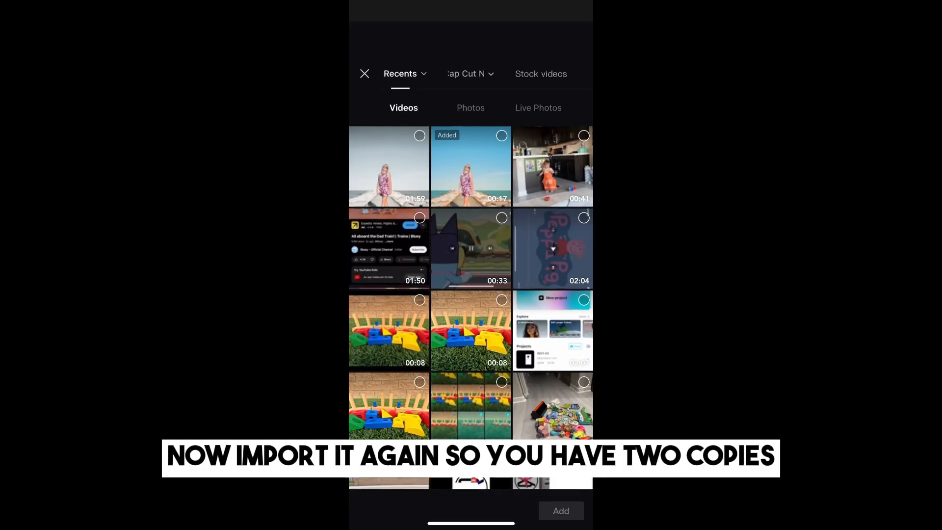
{"action": "left_click", "coordinate": [559, 510]}
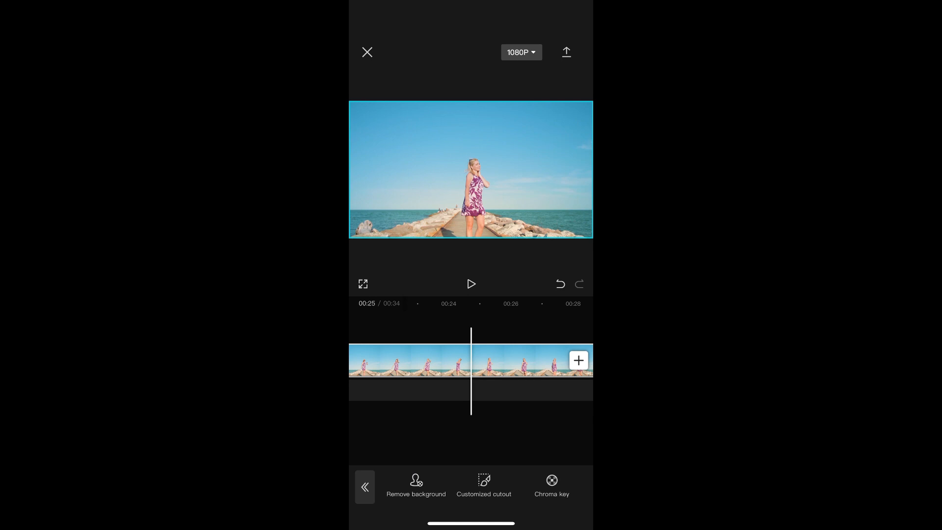
Step: Apply Remove background to the second clip and confirm, leaving the woman on black
{"action": "left_click", "coordinate": [415, 485]}
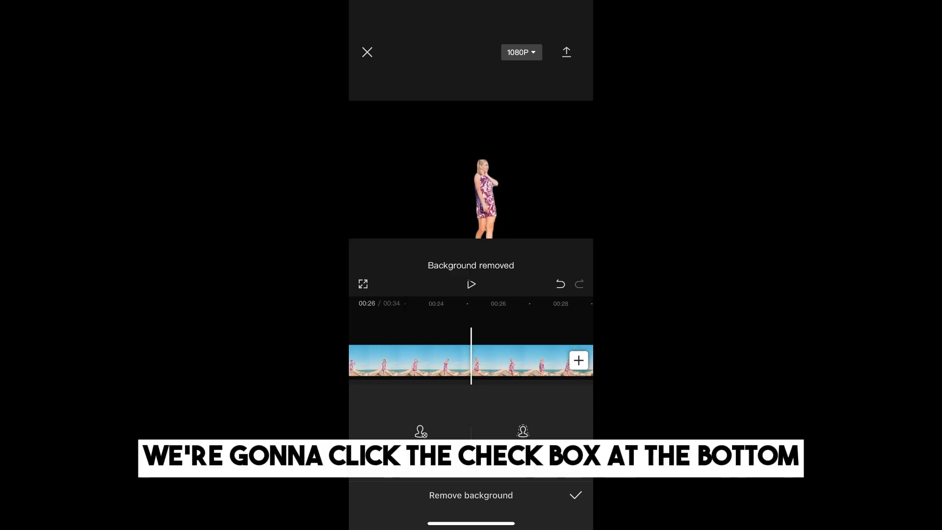
{"action": "left_click", "coordinate": [573, 495]}
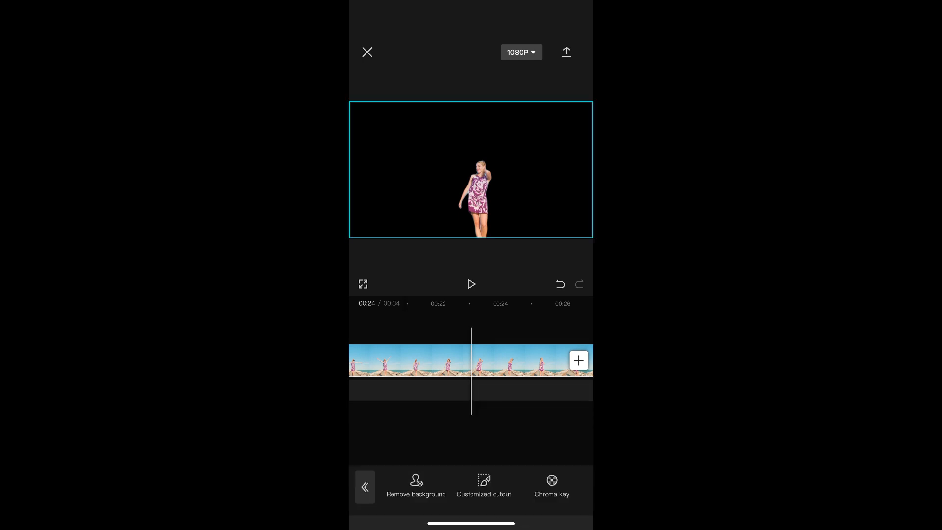
Step: Switch the cut-out clip to an overlay track above the original beach clip
{"action": "left_click", "coordinate": [364, 487]}
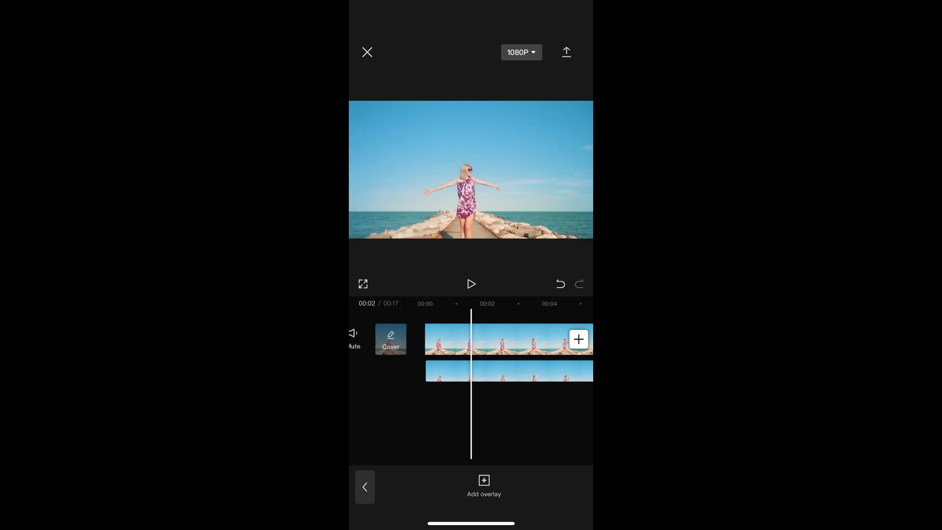
Step: Give the main beach clip a black-and-white filter, then export the video
{"action": "left_click", "coordinate": [507, 337]}
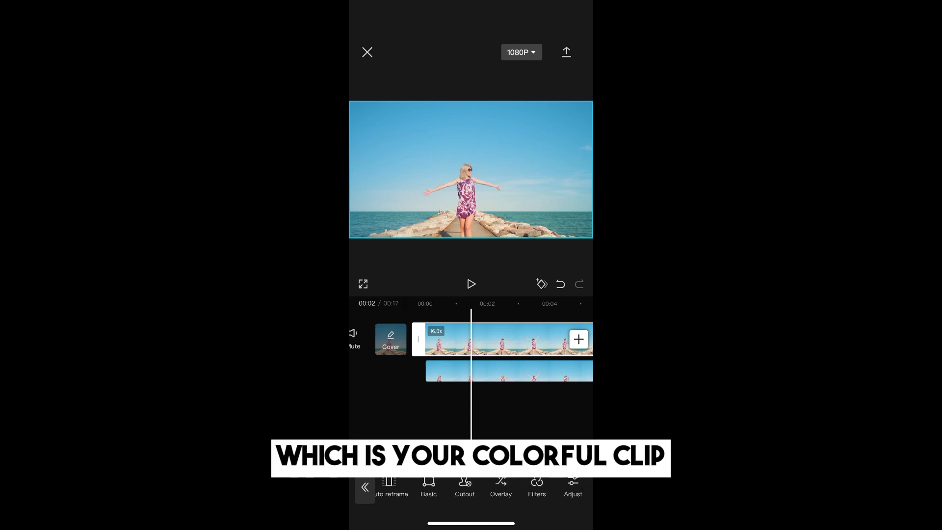
{"action": "left_click", "coordinate": [536, 486]}
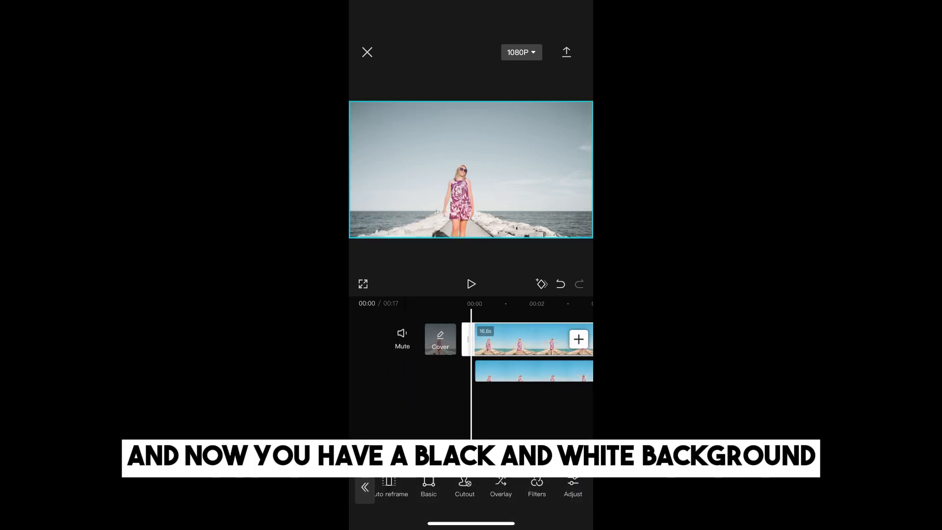
{"action": "left_click", "coordinate": [471, 283]}
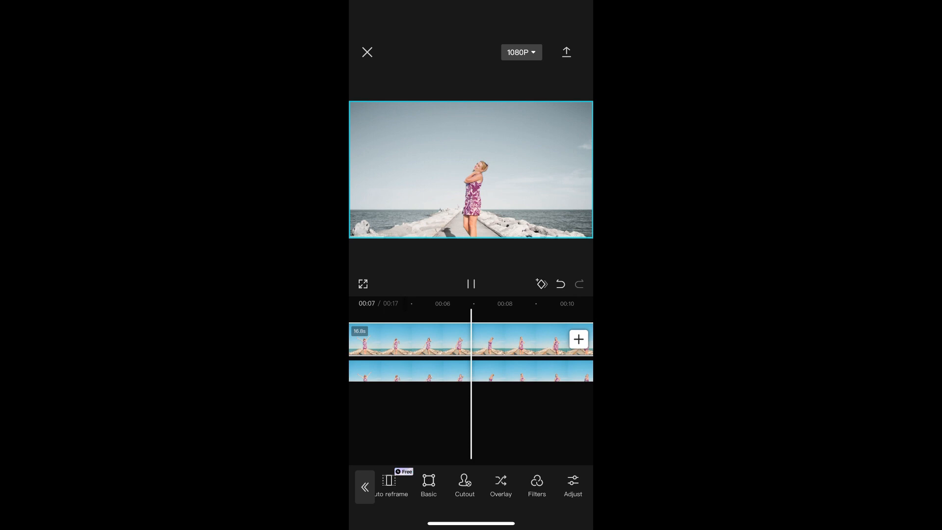
{"action": "left_click", "coordinate": [565, 51]}
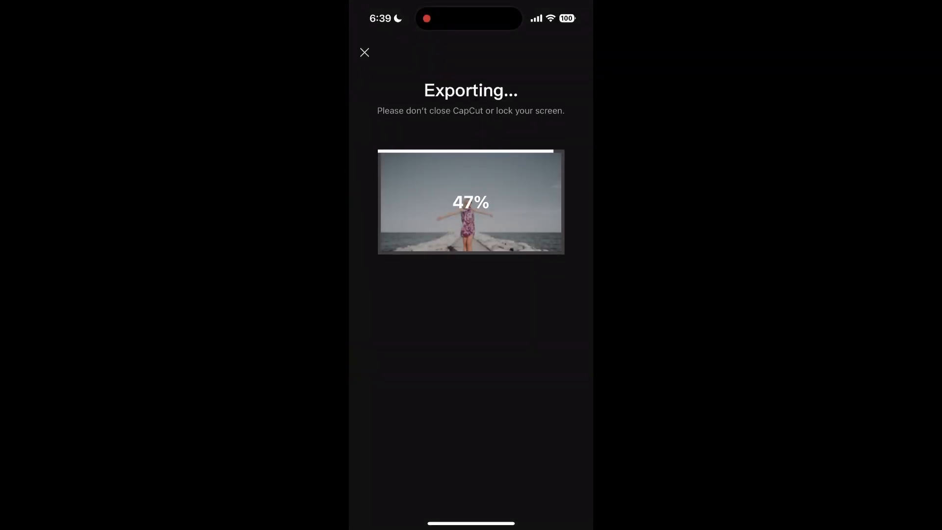